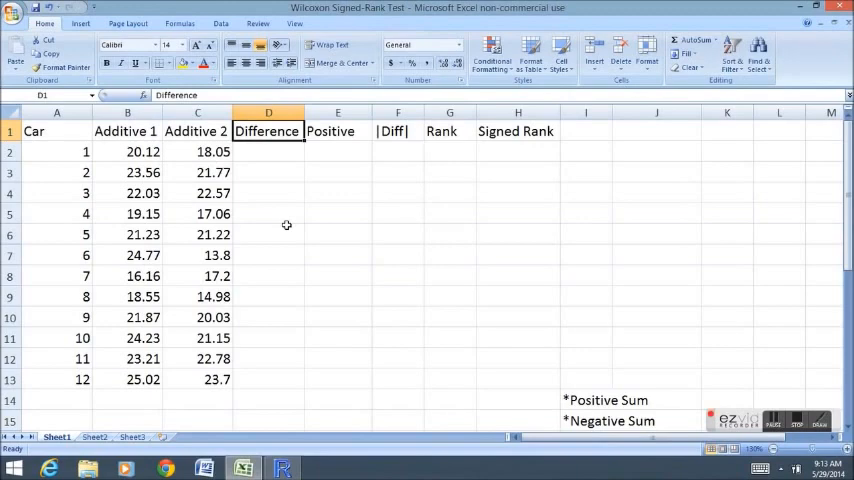
{"action": "mouse_move", "coordinate": [44, 144]}
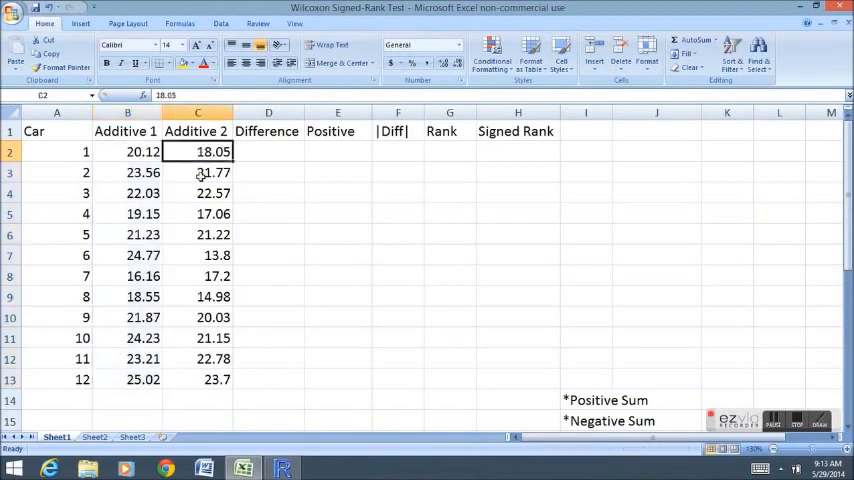
Step: Review the Additive 2 data and the null and alternative hypothesis statements
{"action": "left_click_drag", "start_coordinate": [196, 152], "coordinate": [196, 380]}
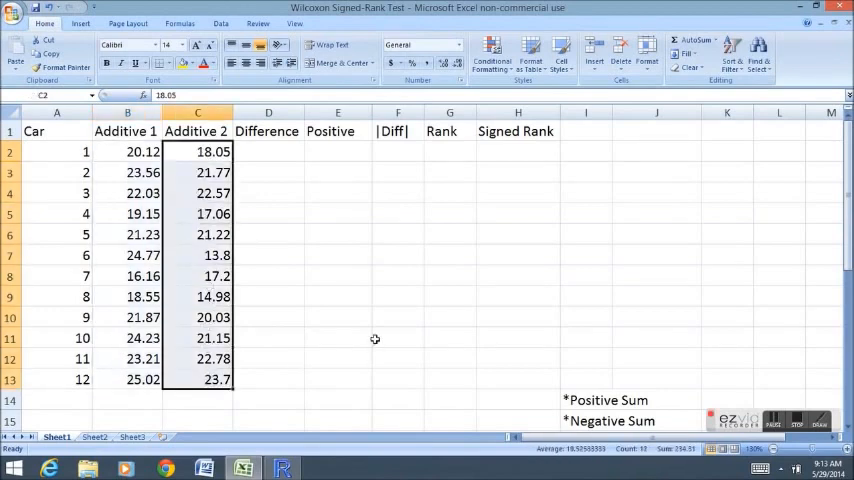
{"action": "left_click", "coordinate": [268, 256]}
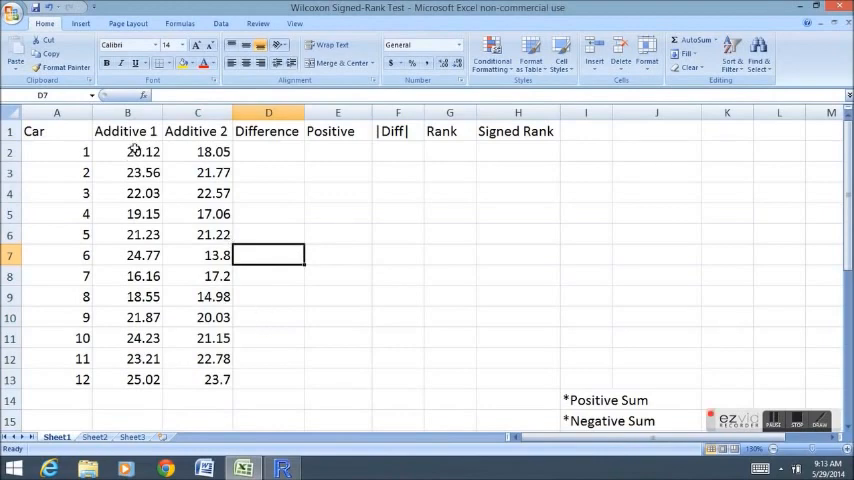
{"action": "mouse_move", "coordinate": [368, 312]}
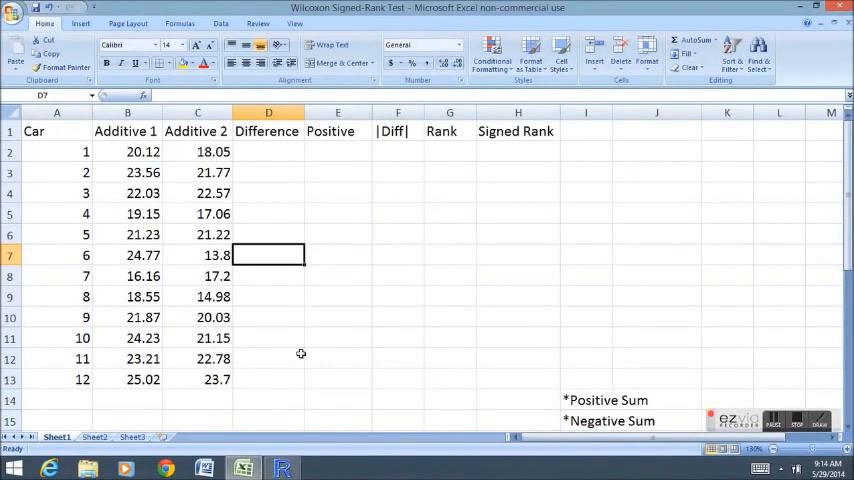
{"action": "scroll", "scroll_direction": "down", "scroll_amount": 3}
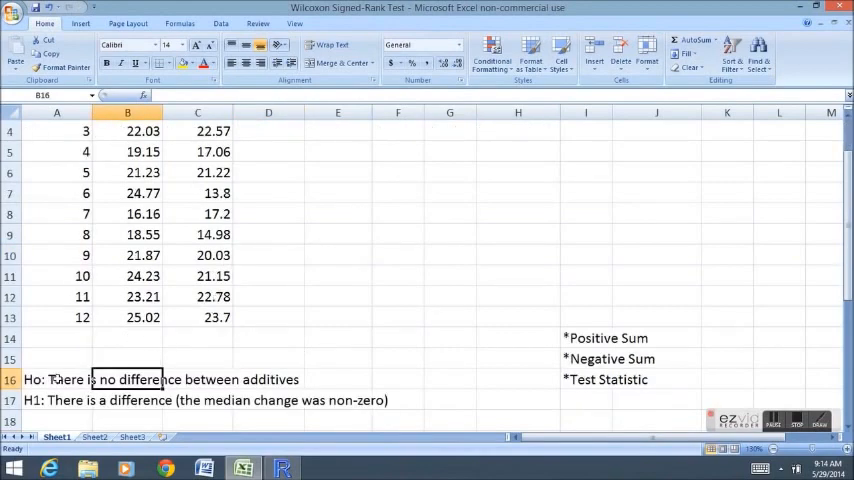
{"action": "left_click", "coordinate": [56, 380]}
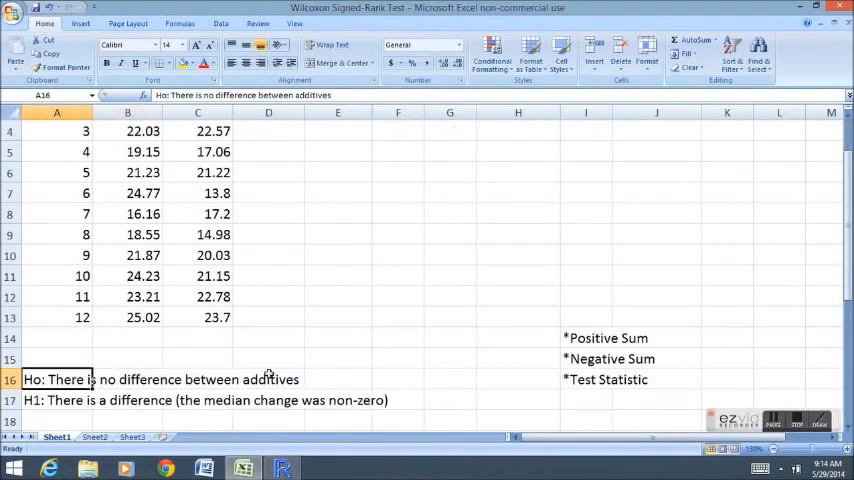
{"action": "left_click", "coordinate": [58, 400]}
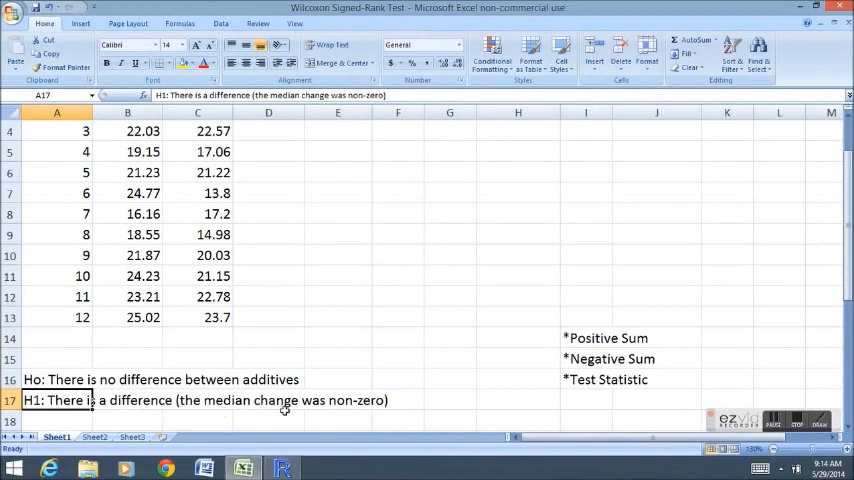
{"action": "scroll", "scroll_direction": "up", "scroll_amount": 3}
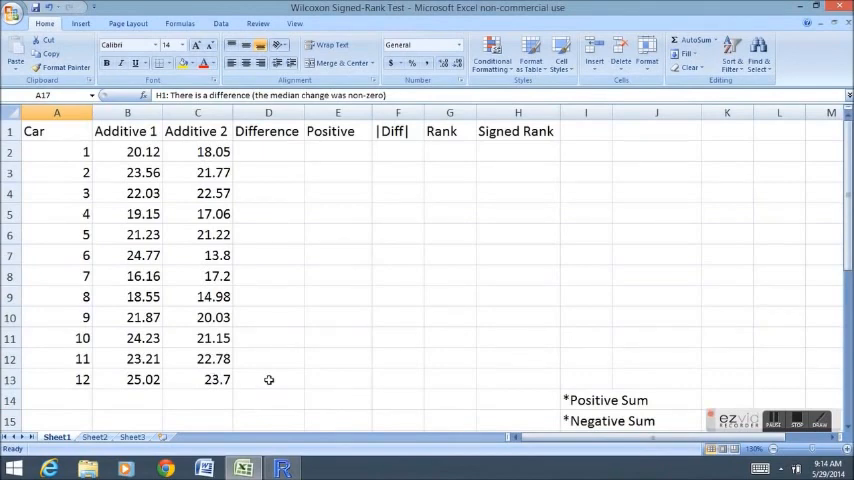
{"action": "mouse_move", "coordinate": [280, 164]}
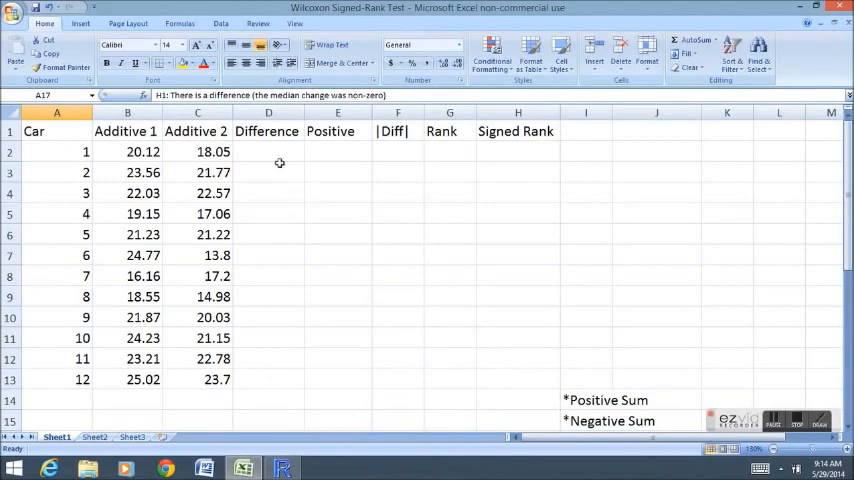
Step: Enter =B2-C2 in D2 and fill the differences down to D13, checking car 3's value
{"action": "left_click", "coordinate": [268, 152]}
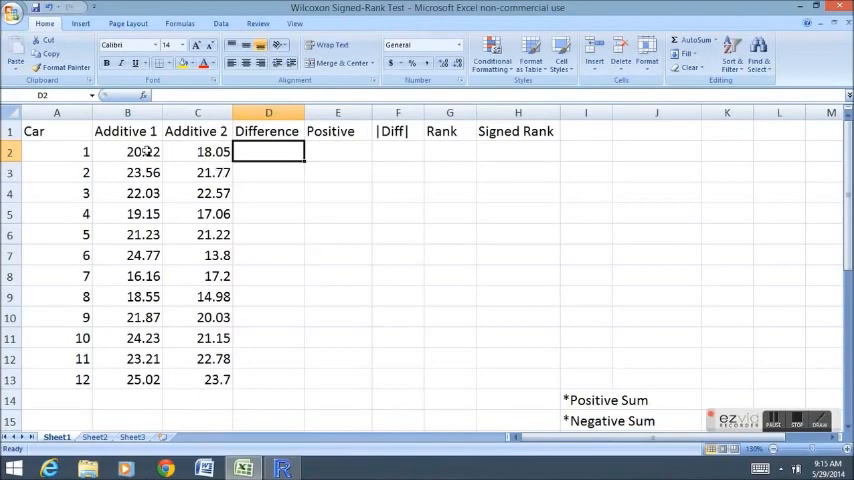
{"action": "left_click", "coordinate": [196, 152]}
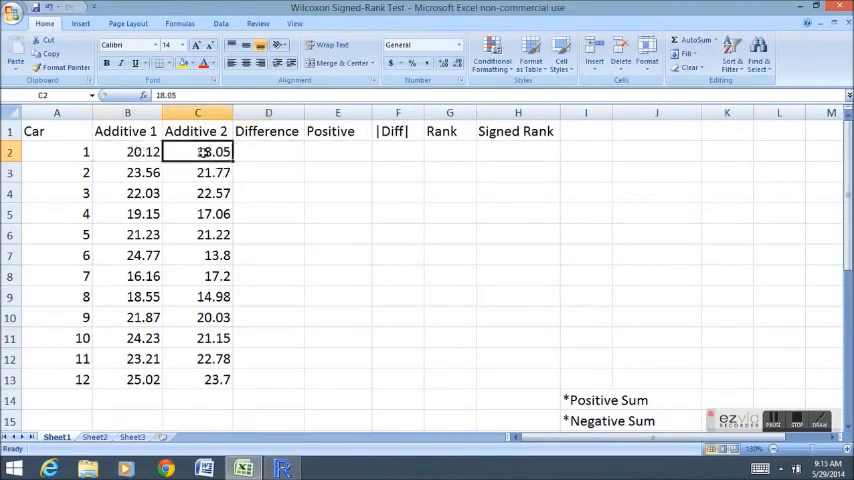
{"action": "left_click", "coordinate": [268, 152]}
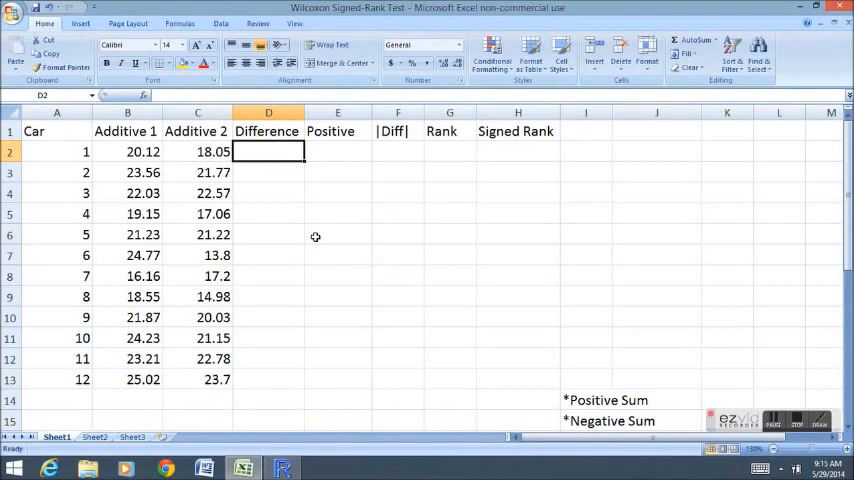
{"action": "type", "text": "=B2"}
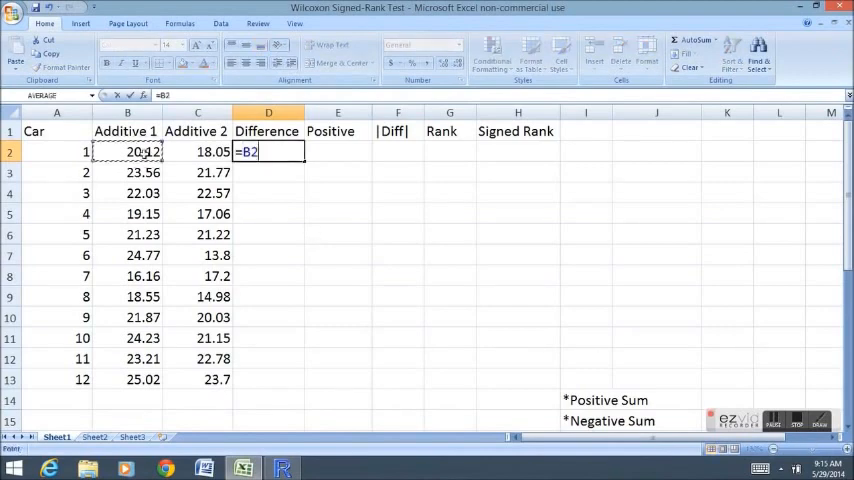
{"action": "left_click", "coordinate": [196, 152]}
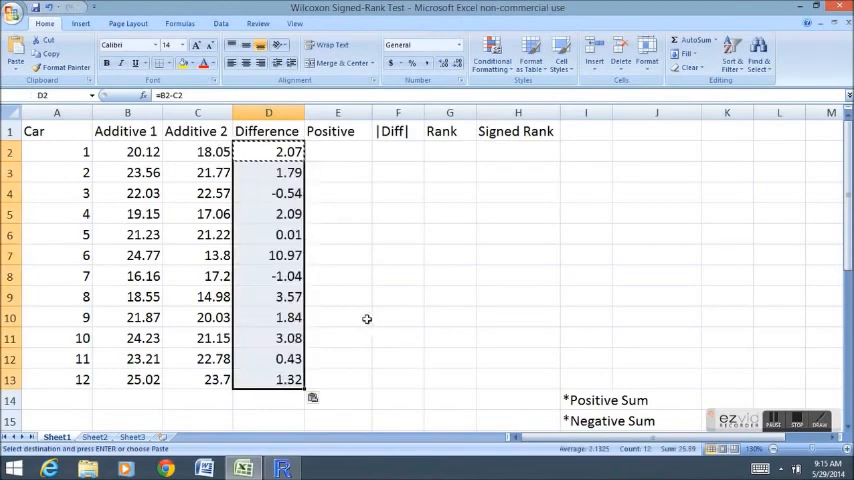
{"action": "left_click", "coordinate": [268, 276]}
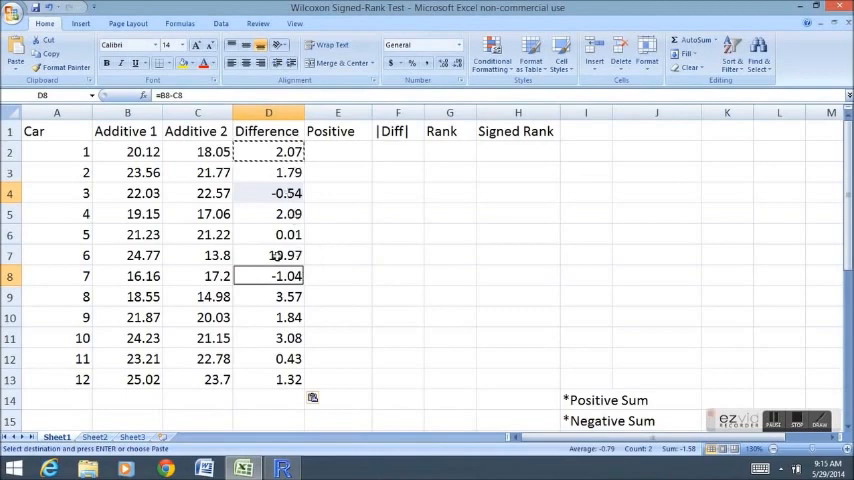
{"action": "left_click", "coordinate": [196, 192]}
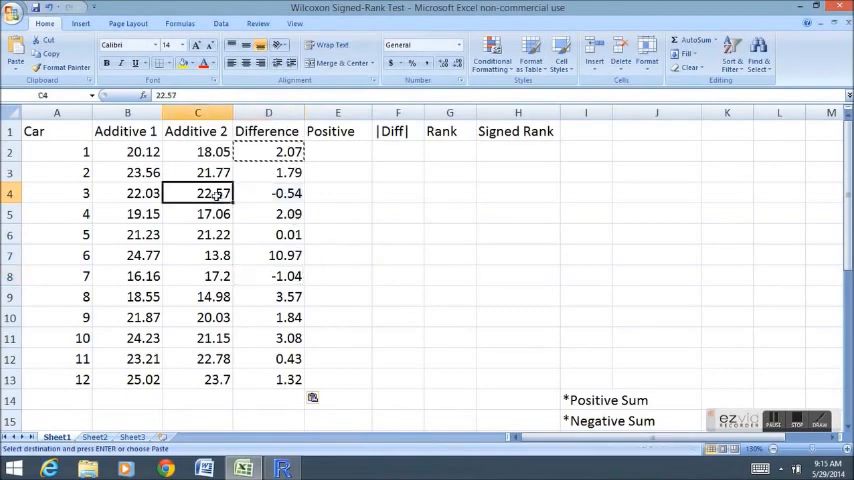
{"action": "left_click", "coordinate": [196, 276]}
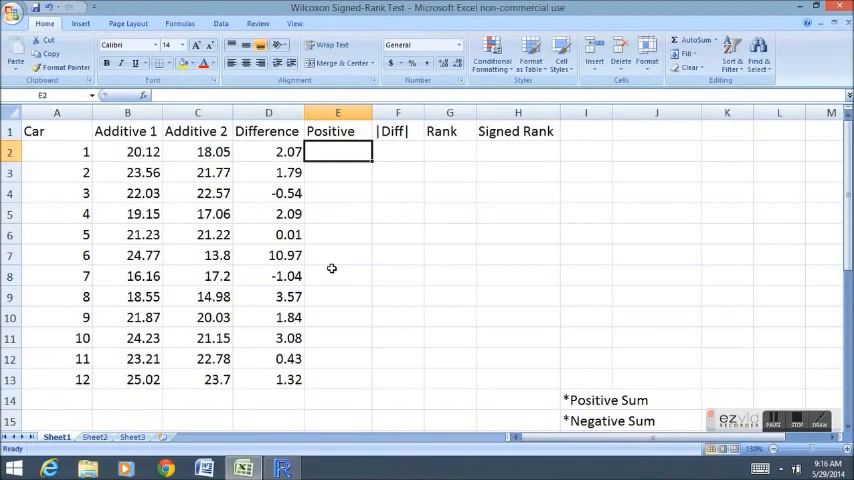
Step: Enter =IF(D2>0,1,-1) in E2 and fill the signs down to E13, checking car 3
{"action": "type", "text": "=if("}
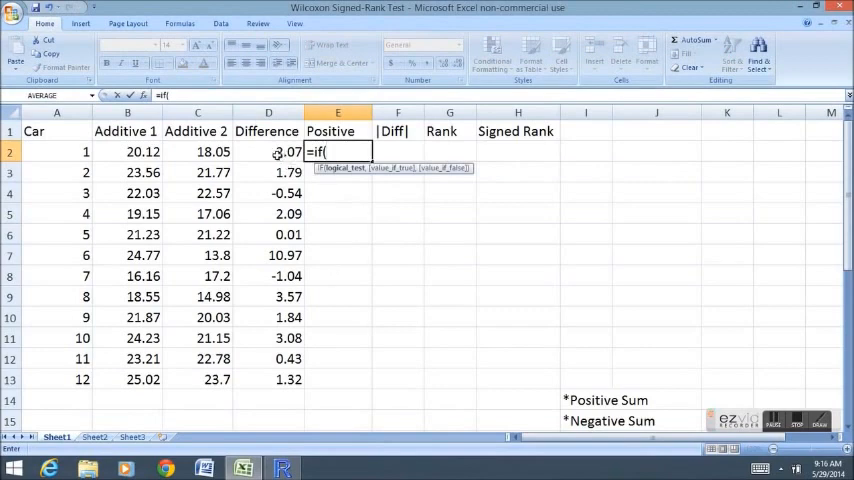
{"action": "type", "text": "D2>"}
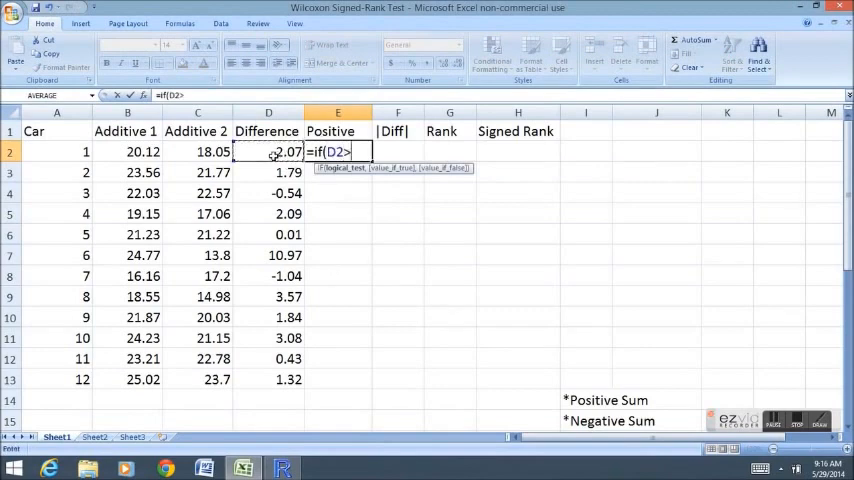
{"action": "type", "text": "0"}
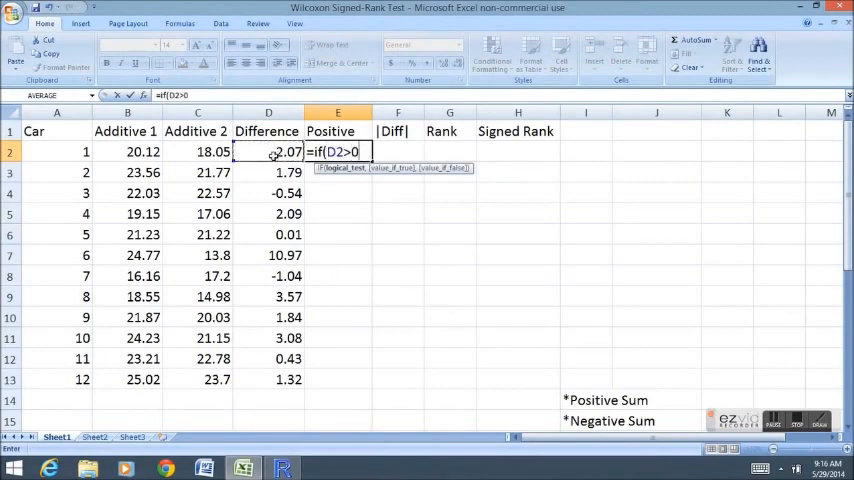
{"action": "type", "text": ",1,"}
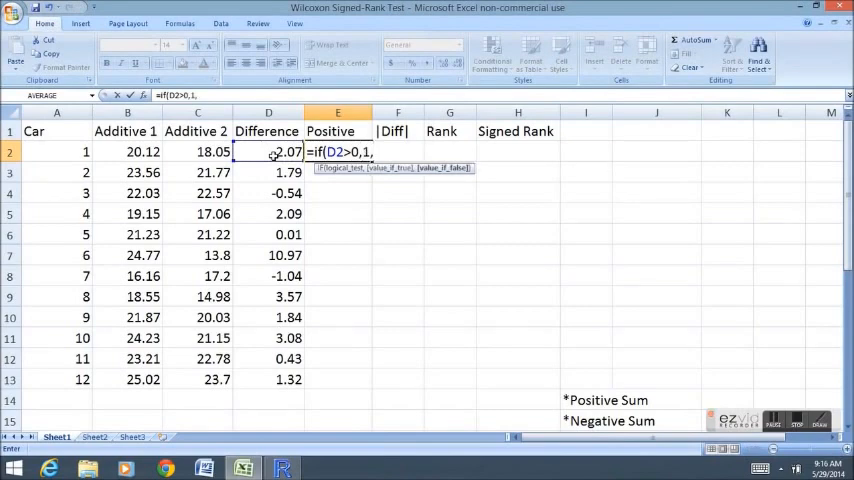
{"action": "type", "text": "-1)"}
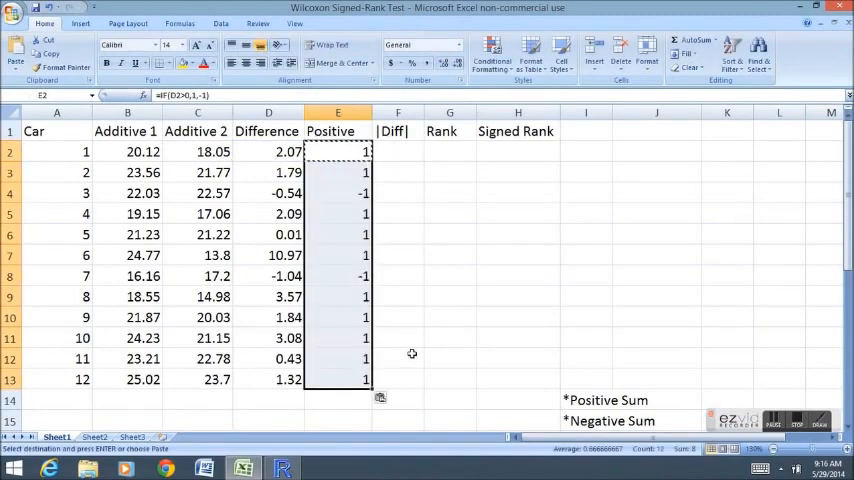
{"action": "left_click", "coordinate": [336, 192]}
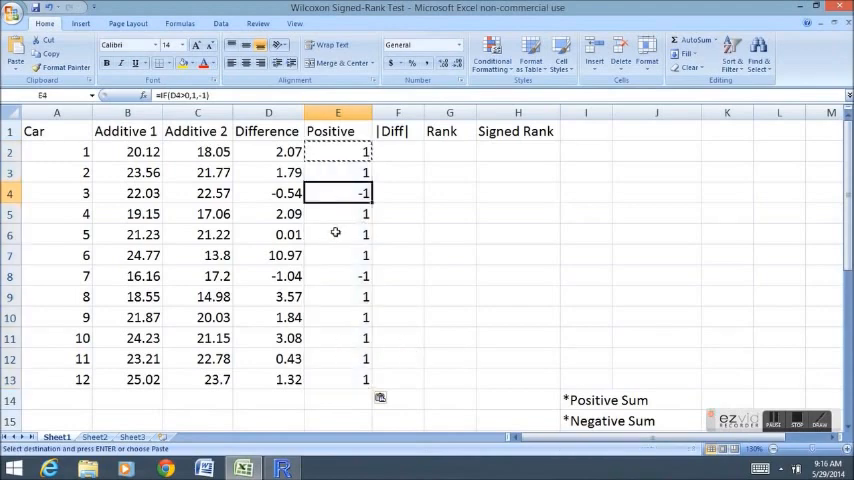
{"action": "left_click", "coordinate": [268, 192]}
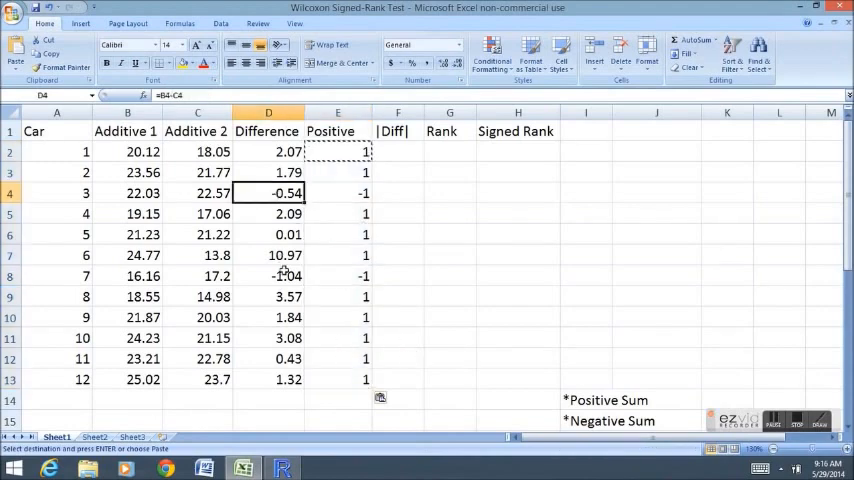
{"action": "left_click", "coordinate": [336, 152]}
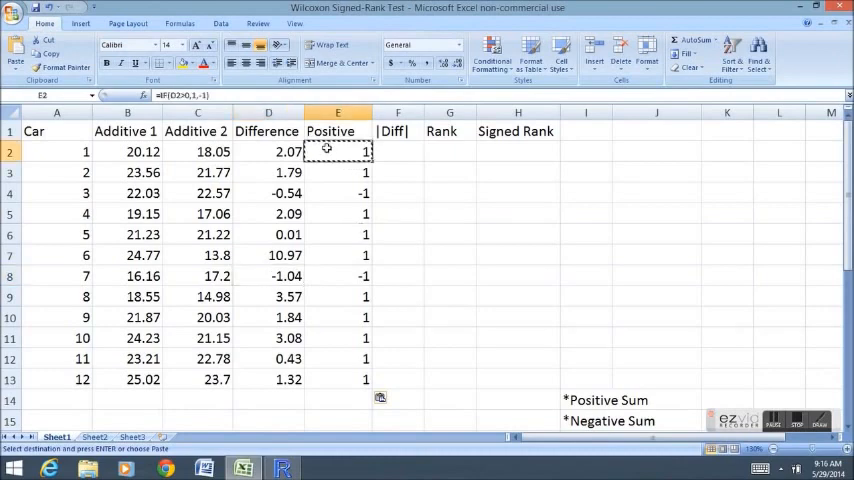
{"action": "left_click", "coordinate": [398, 152]}
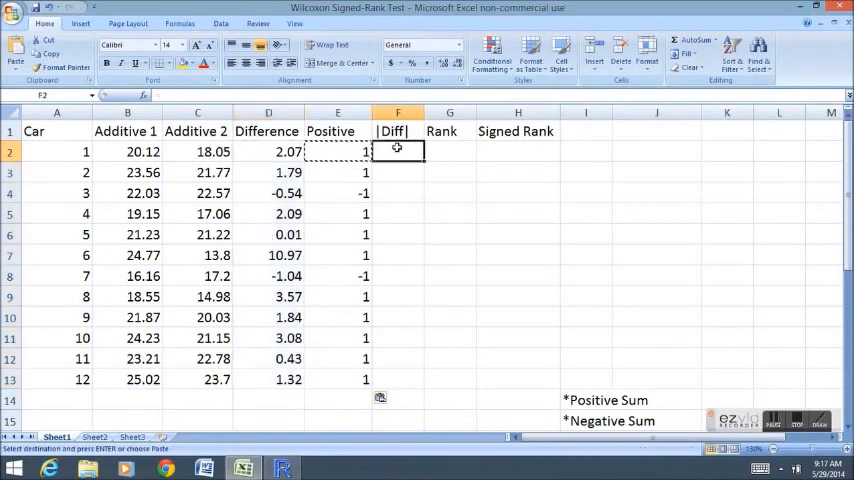
{"action": "mouse_move", "coordinate": [408, 296]}
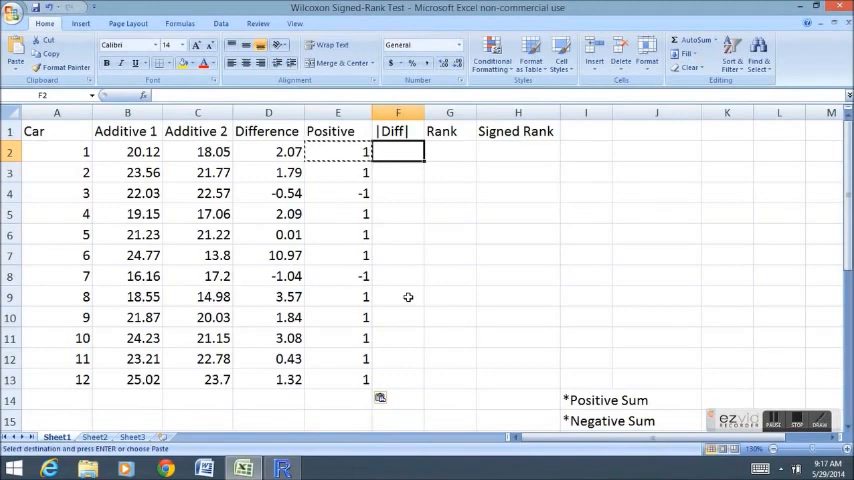
Step: Enter =ABS(D2) in F2 and fill the absolute differences down to F13
{"action": "type", "text": "=abs("}
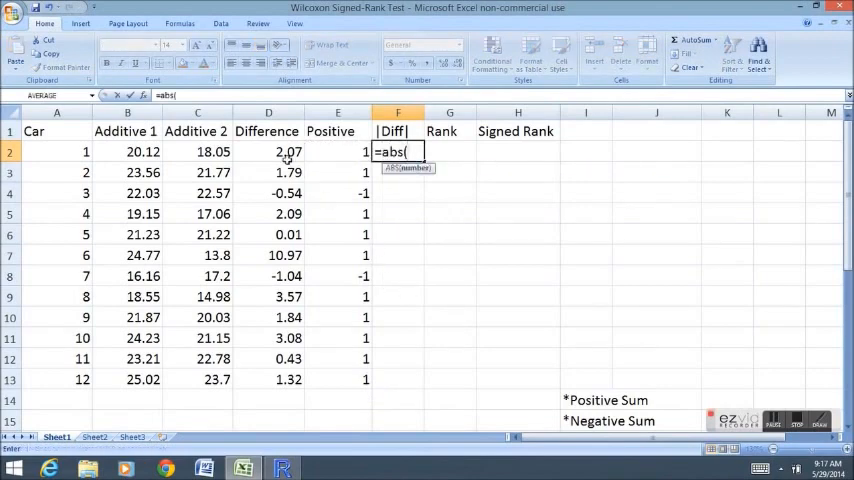
{"action": "left_click", "coordinate": [268, 152]}
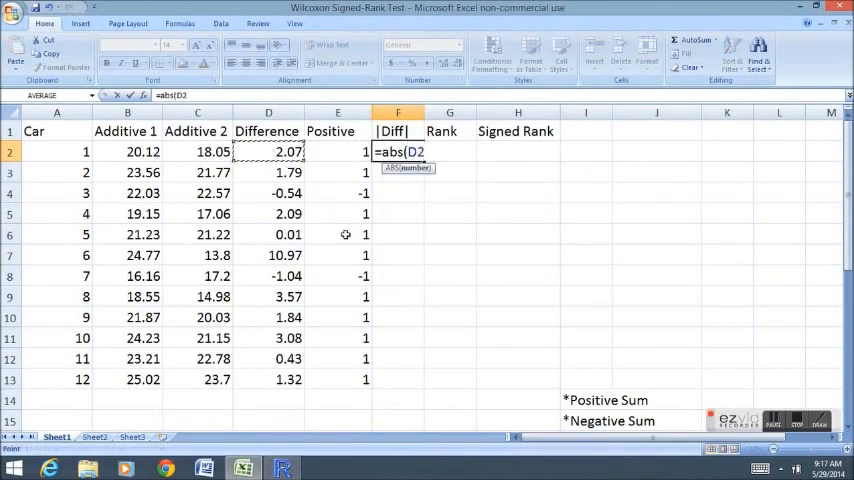
{"action": "type", "text": ")"}
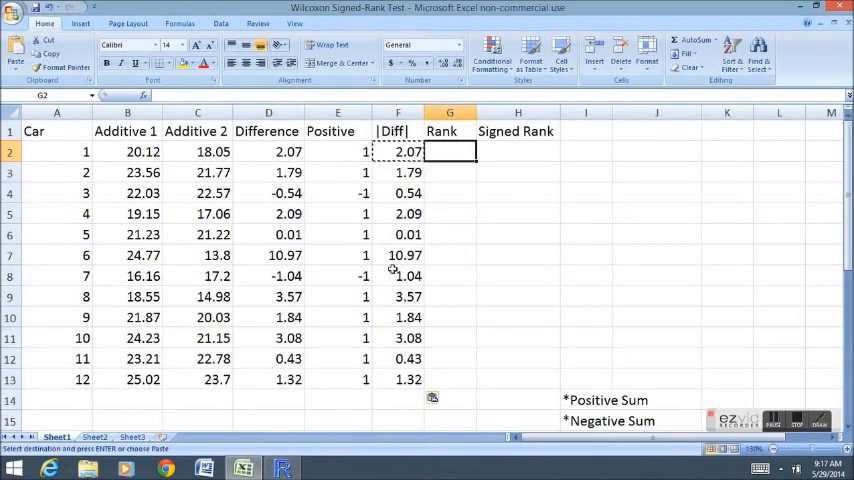
{"action": "mouse_move", "coordinate": [458, 196]}
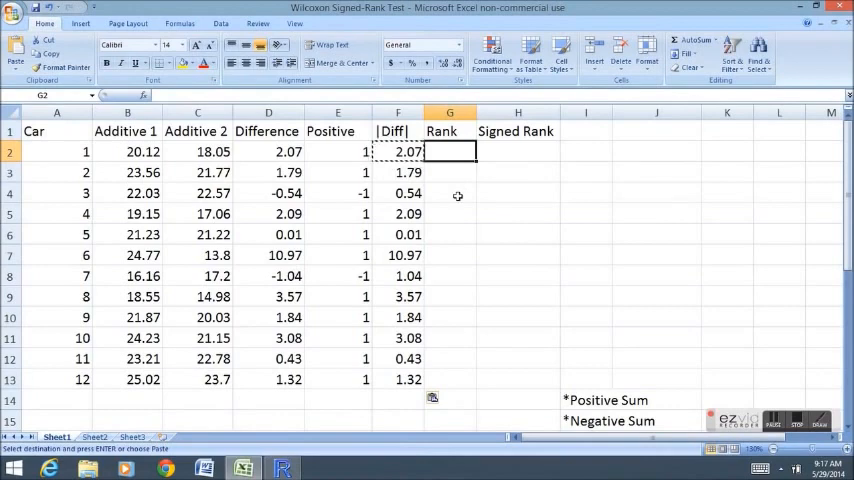
Step: Enter =RANK(F2,$F$2:$F$13,1) in G2 and copy it down to G13, checking car 5's 0.01
{"action": "type", "text": "=rank(F2,F2:F13"}
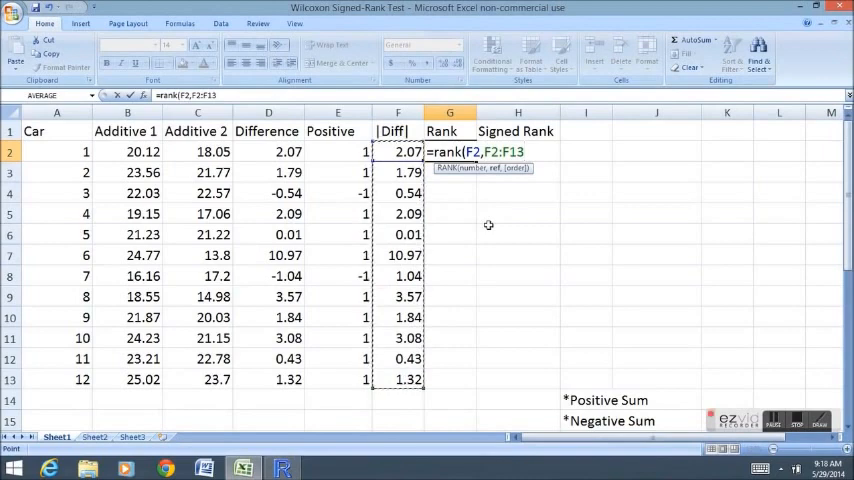
{"action": "type", "text": ",1)"}
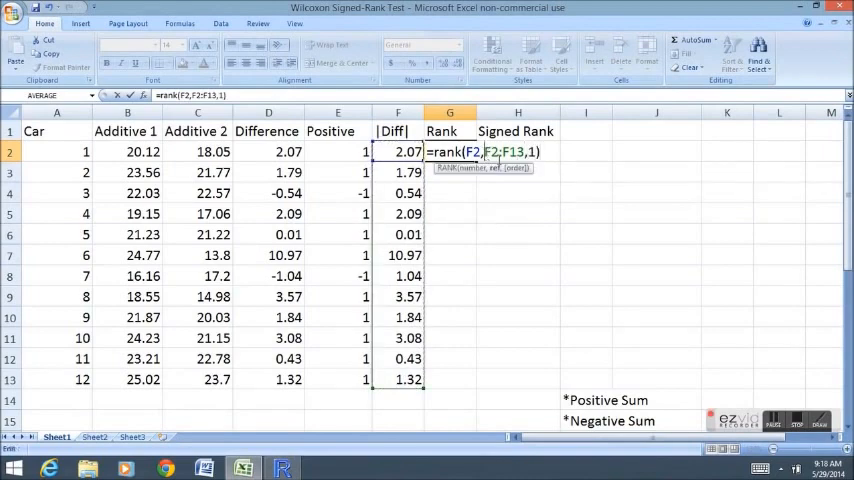
{"action": "key", "text": "f4"}
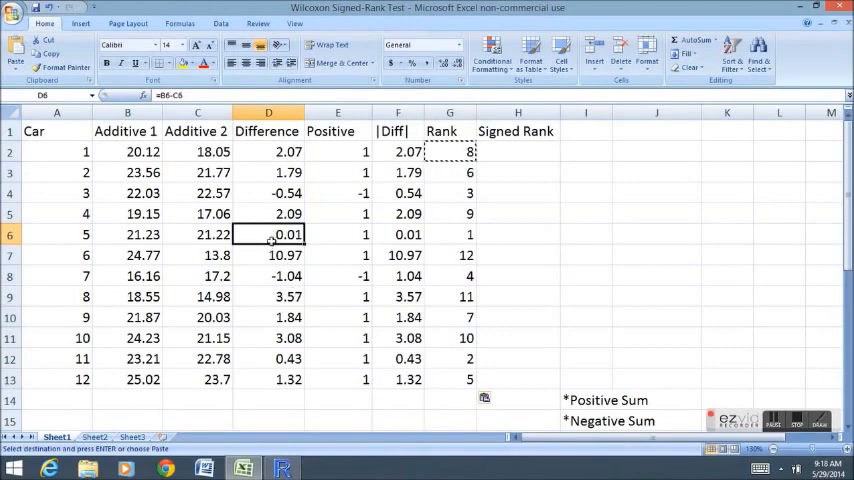
{"action": "left_click", "coordinate": [448, 234]}
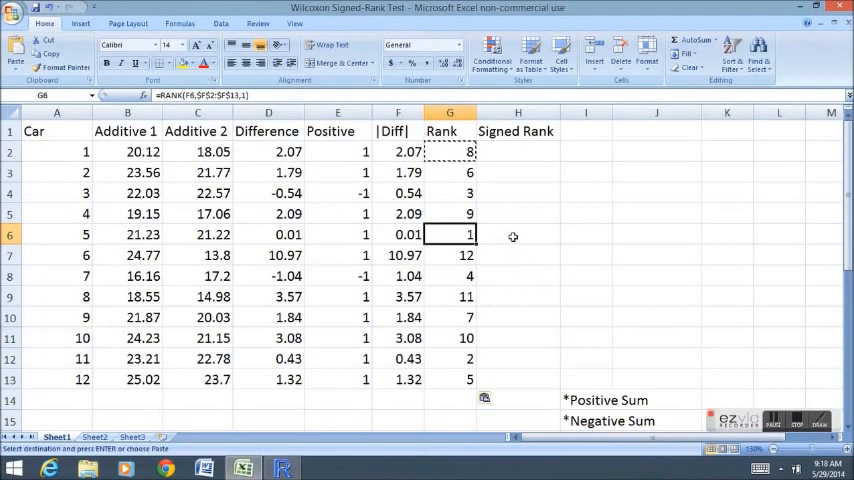
{"action": "left_click", "coordinate": [516, 152]}
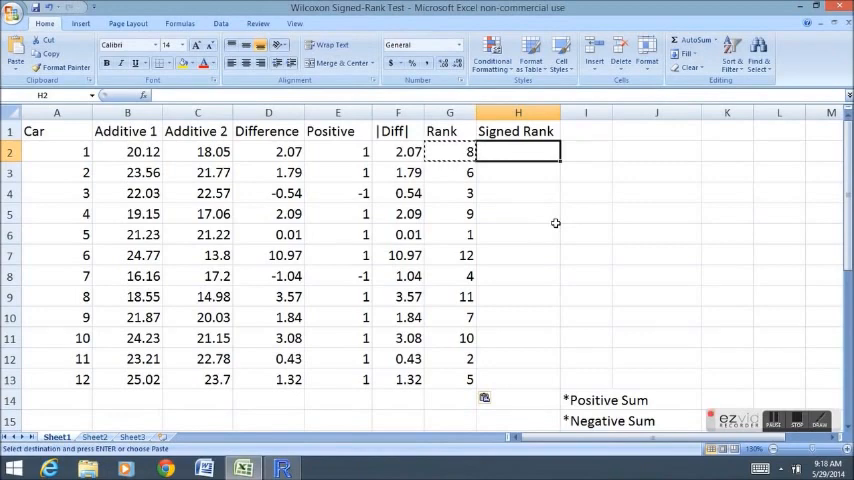
Step: Enter =G2*E2 in H2 and fill the signed ranks to H13, checking cars 7 and 3
{"action": "type", "text": "=G2"}
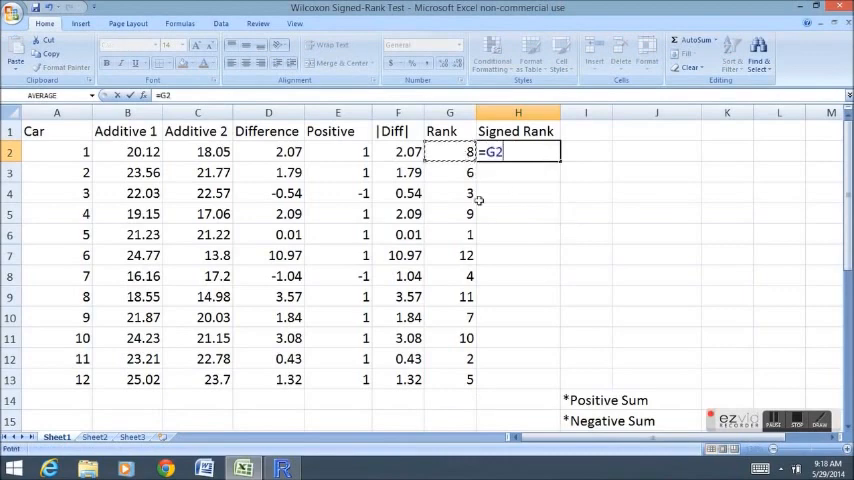
{"action": "type", "text": "*"}
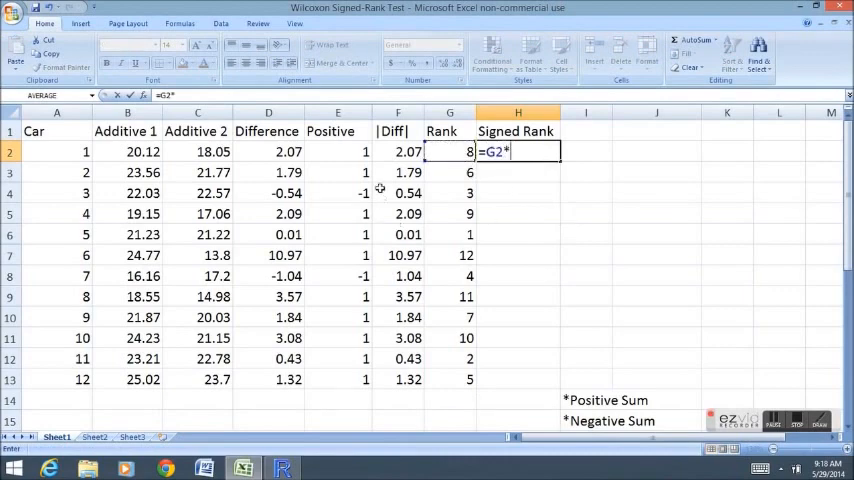
{"action": "left_click", "coordinate": [338, 152]}
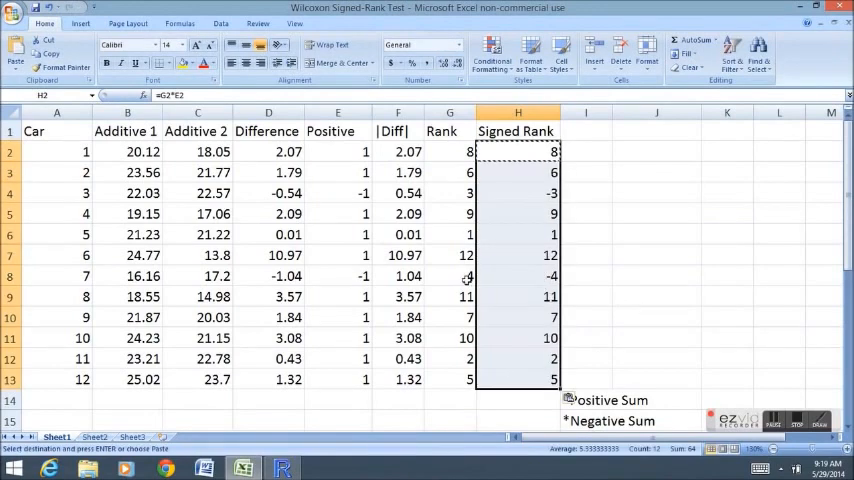
{"action": "left_click", "coordinate": [448, 276]}
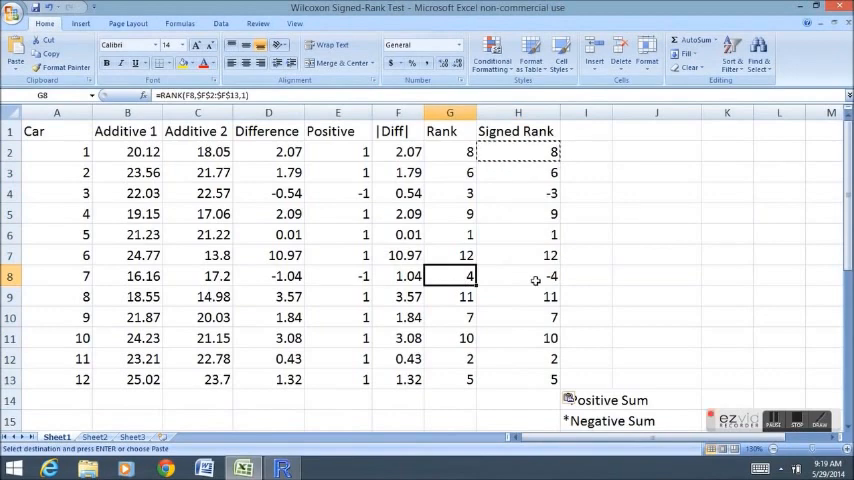
{"action": "left_click", "coordinate": [268, 276]}
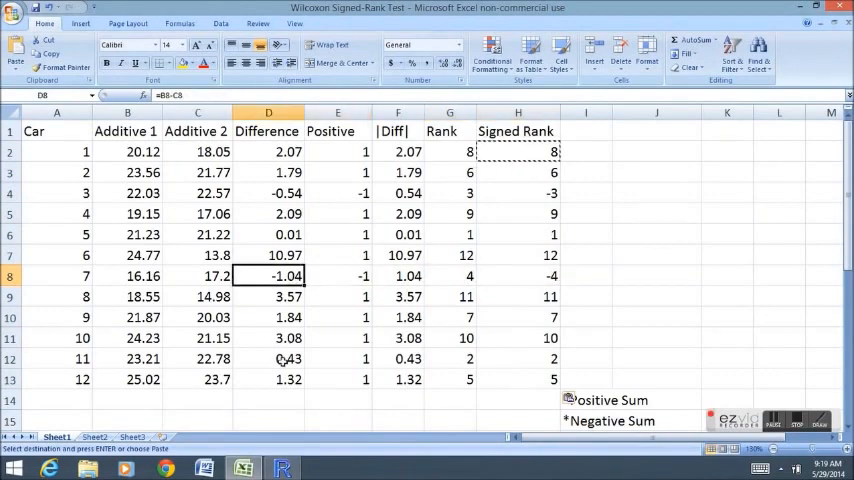
{"action": "left_click", "coordinate": [516, 192]}
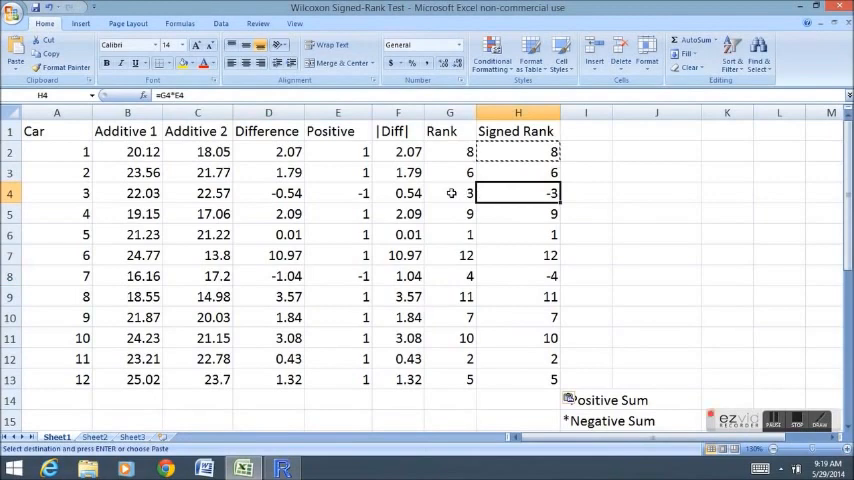
{"action": "left_click", "coordinate": [448, 192]}
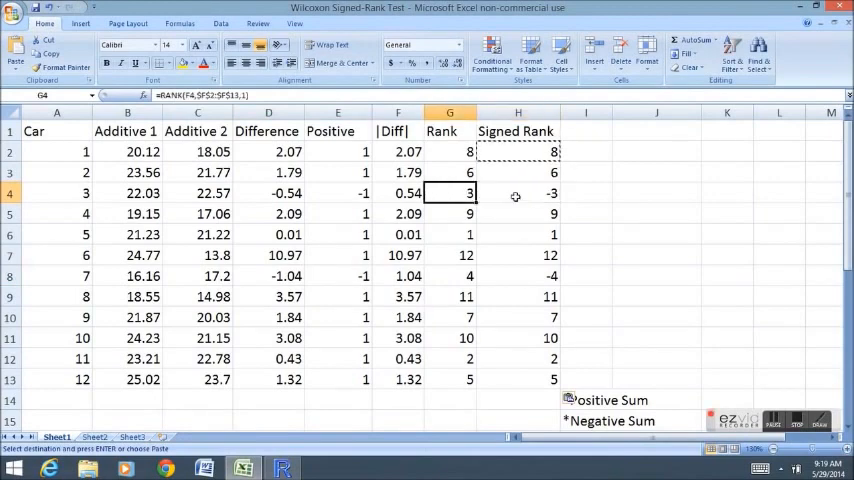
{"action": "left_click", "coordinate": [268, 192]}
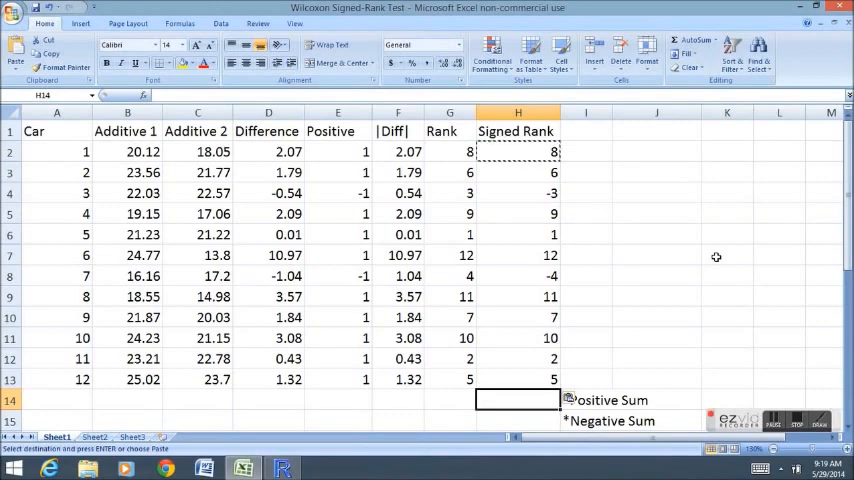
Step: Enter =SUMIF(H2:H13,">0") in H14 to get the Positive Sum of 71
{"action": "type", "text": "=sumif("}
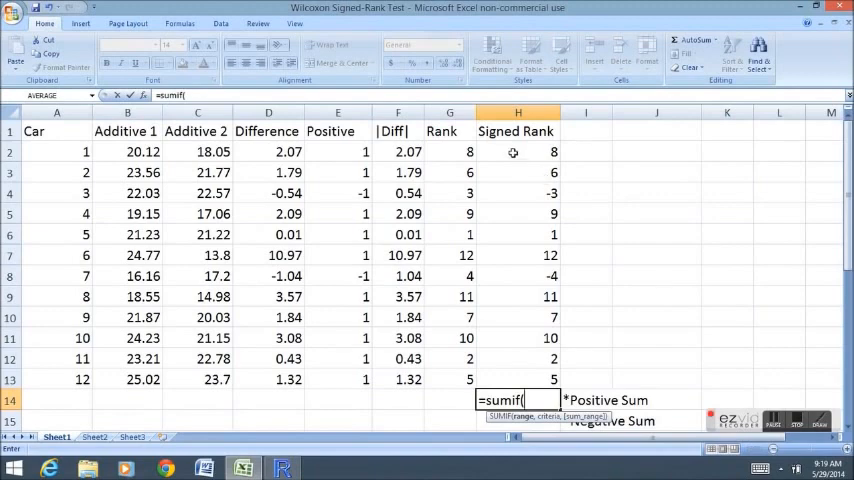
{"action": "left_click_drag", "start_coordinate": [512, 152], "coordinate": [512, 380]}
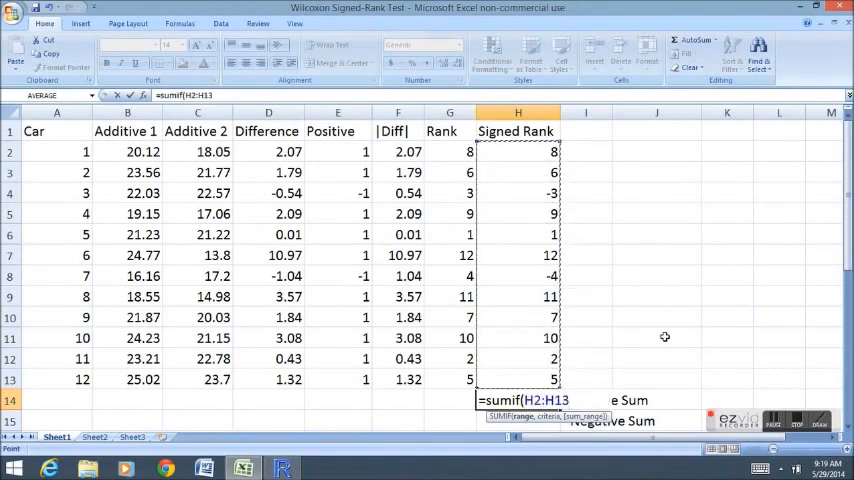
{"action": "type", "text": ","}
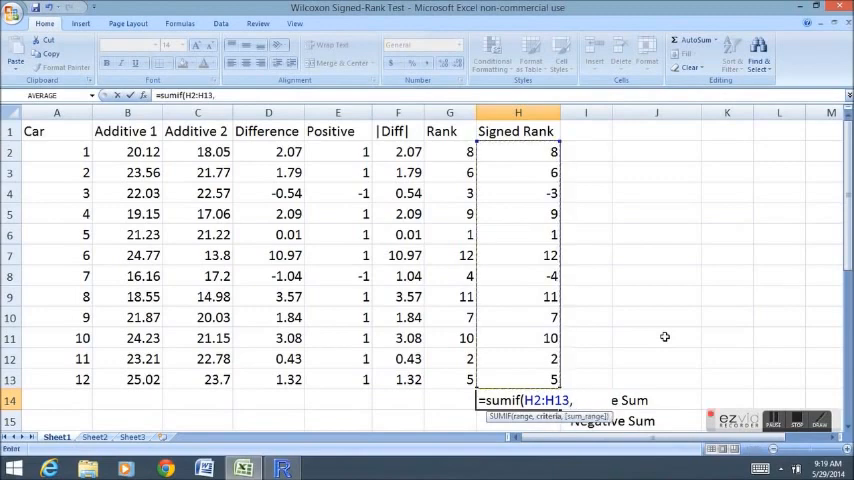
{"action": "type", "text": "\""}
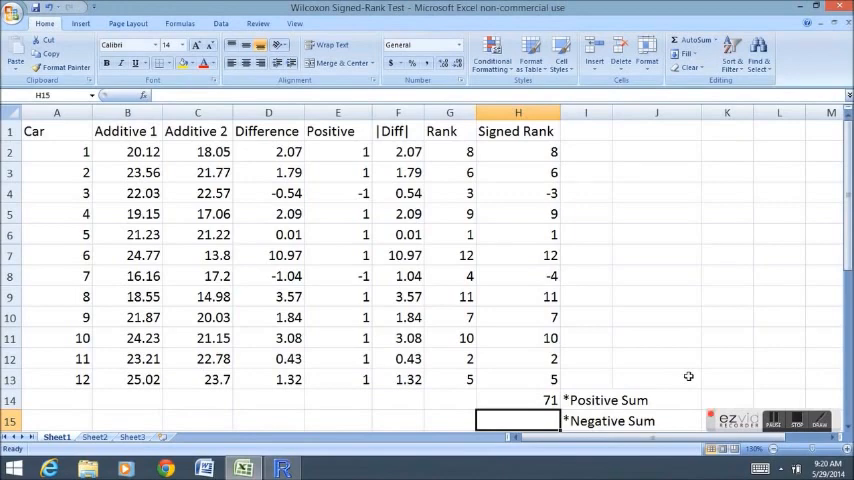
Step: Enter =SUMIF(H2:H13,"<0") in H15 to get the Negative Sum of -7
{"action": "type", "text": "="}
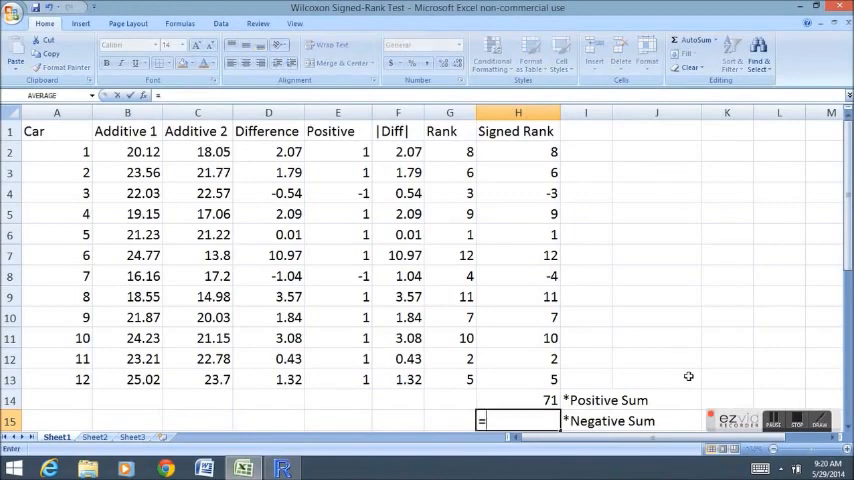
{"action": "type", "text": "=sumif("}
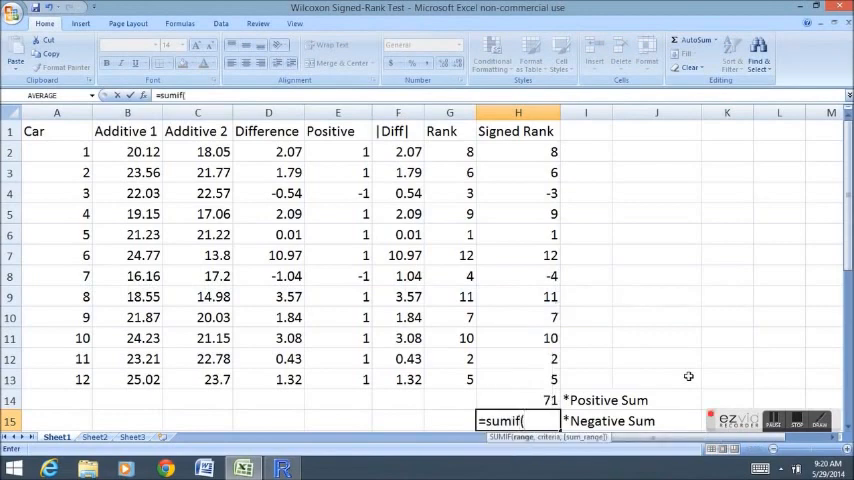
{"action": "left_click_drag", "start_coordinate": [516, 152], "coordinate": [516, 380]}
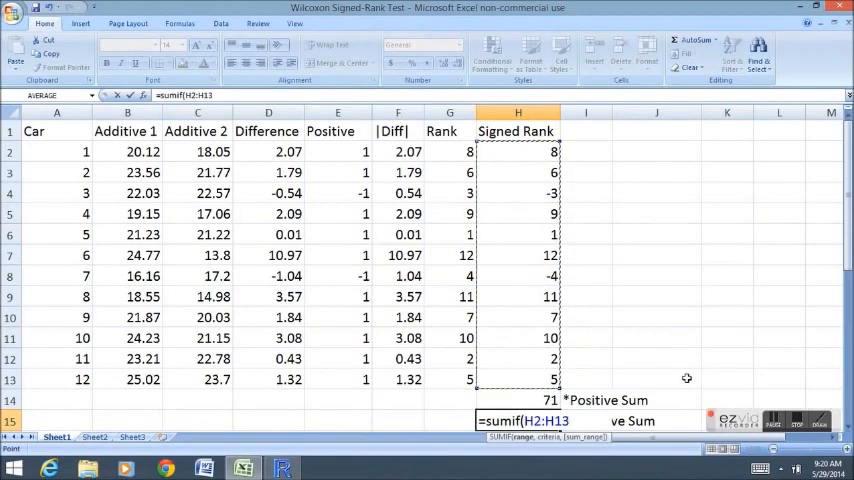
{"action": "type", "text": ","}
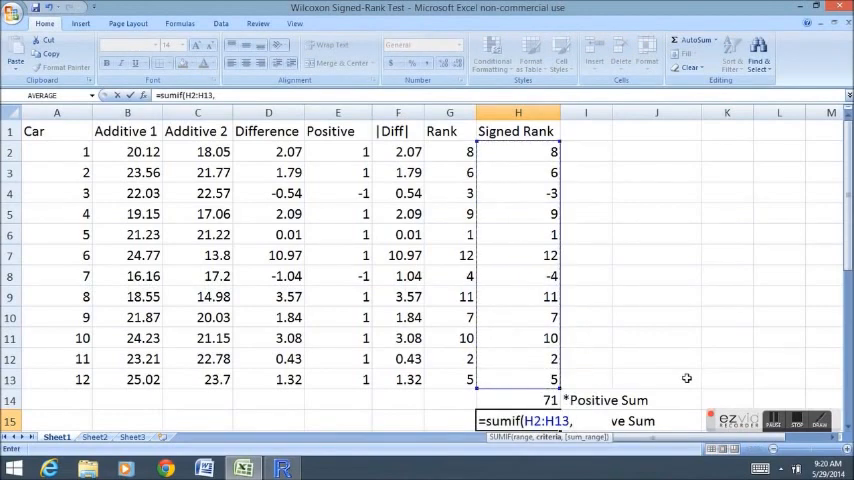
{"action": "type", "text": "\"<0"}
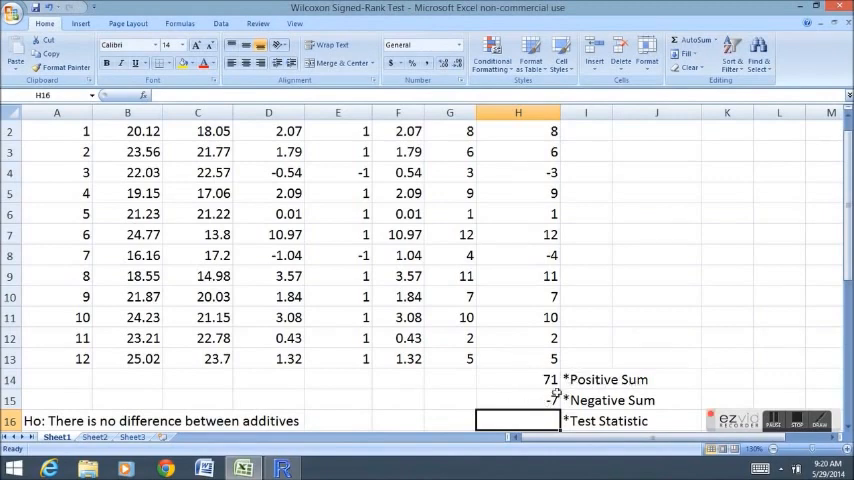
{"action": "mouse_move", "coordinate": [524, 392]}
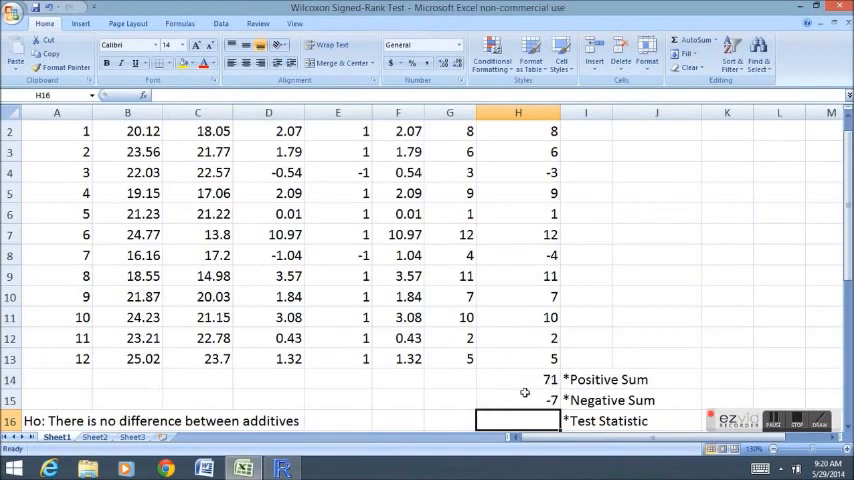
{"action": "mouse_move", "coordinate": [696, 386]}
{"action": "type", "text": "7"}
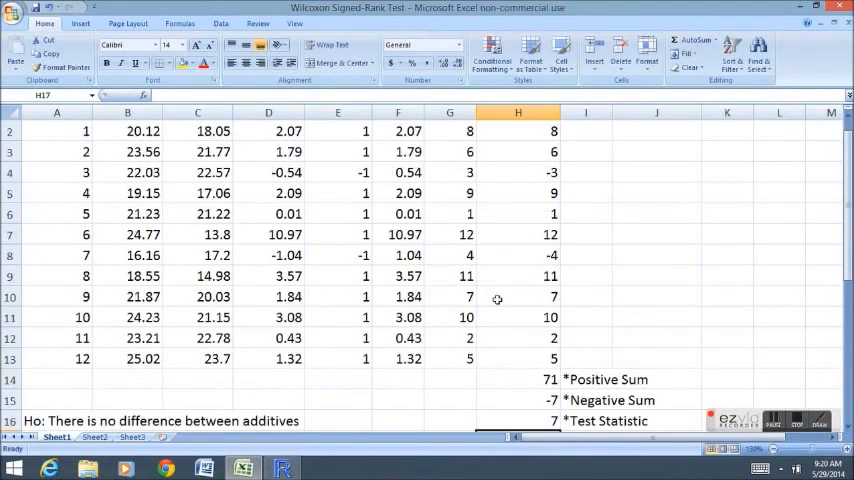
Step: Record Test Statistic 7 in H16 and check a signed-rank formula
{"action": "left_click", "coordinate": [516, 172]}
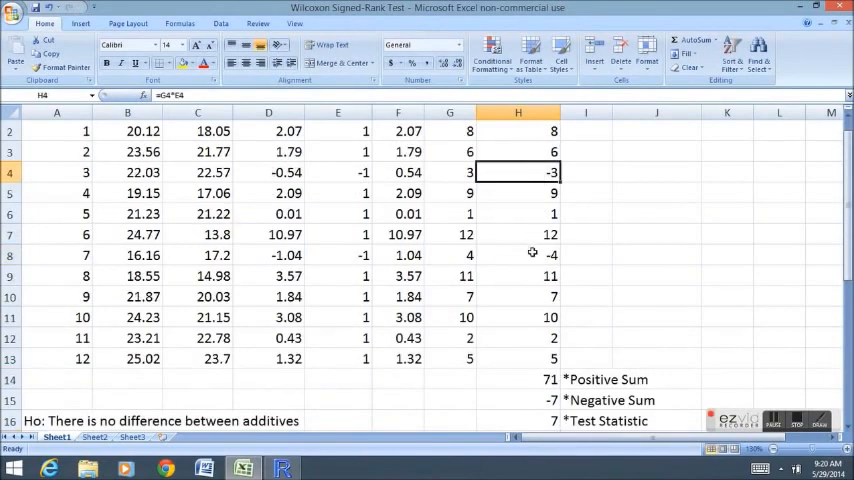
{"action": "mouse_move", "coordinate": [644, 284]}
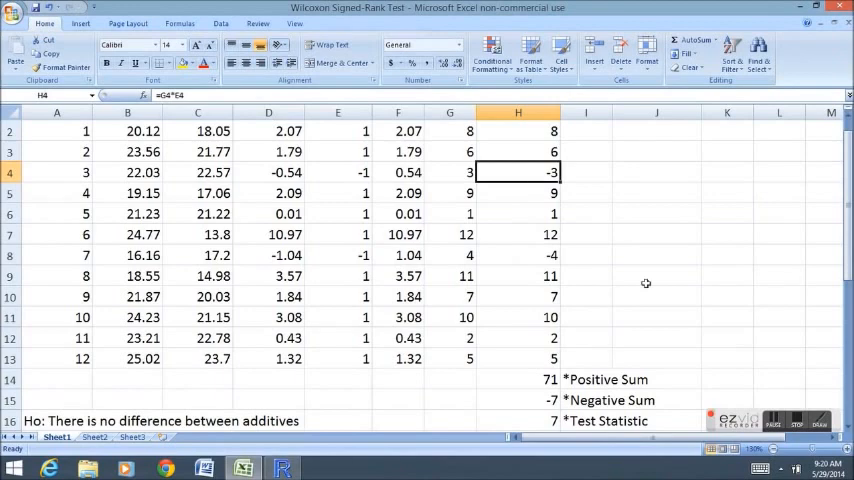
{"action": "scroll", "scroll_direction": "down", "scroll_amount": 3}
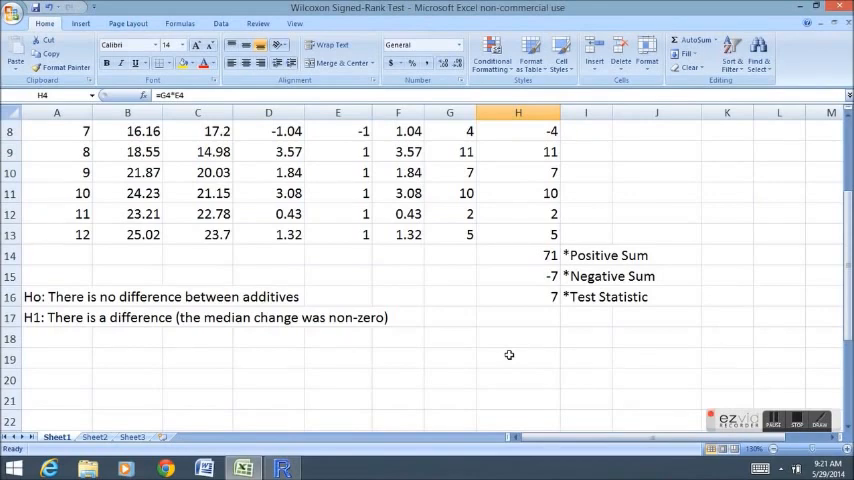
Step: Type 'Critical Value: 14' in A20 and 'Test Stat: 7' in A21
{"action": "left_click", "coordinate": [56, 380]}
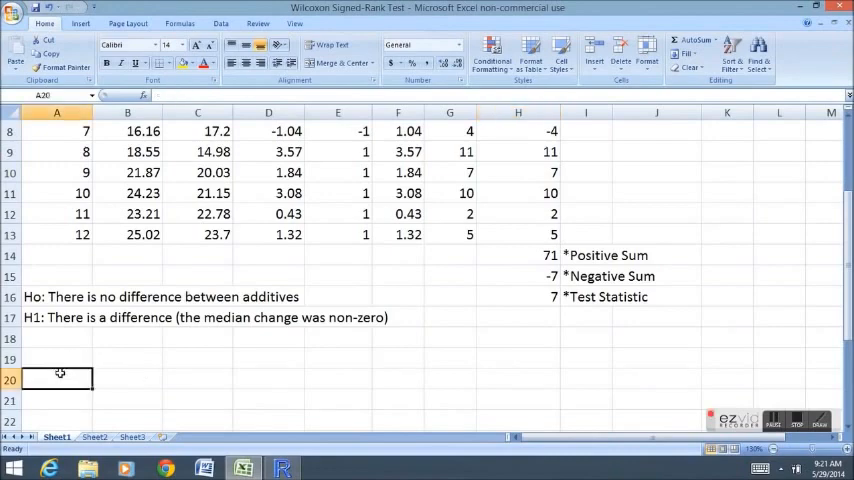
{"action": "type", "text": "Critical Value:"}
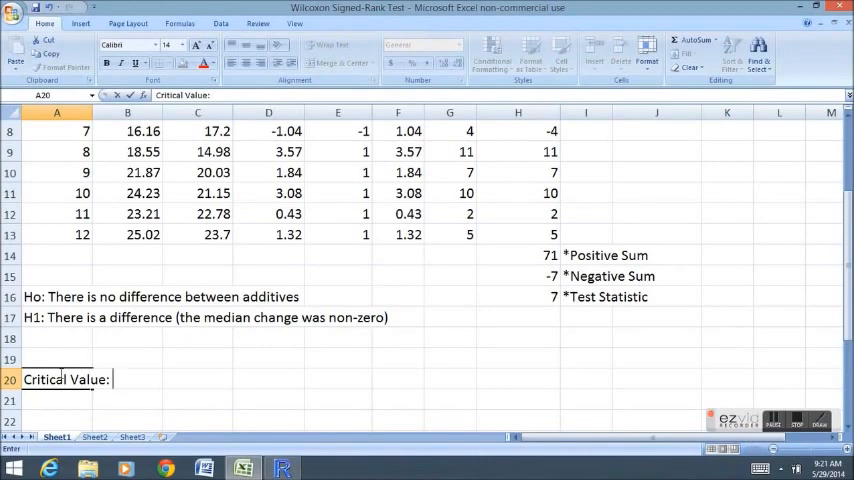
{"action": "type", "text": "14"}
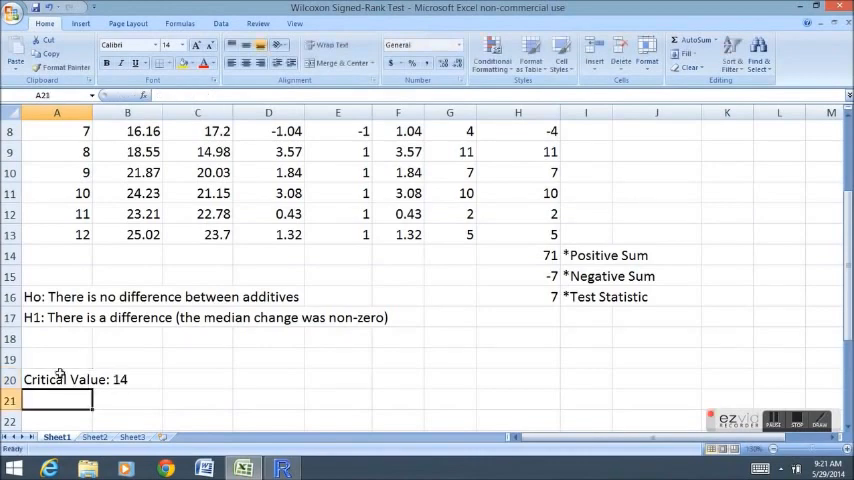
{"action": "type", "text": "Test Stat"}
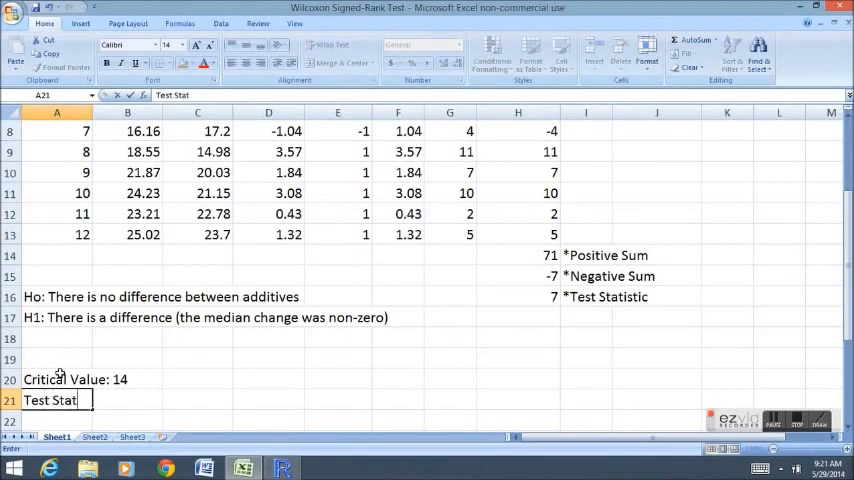
Step: Begin the decision rule in A23 about rejecting Ho when the test statistic is below the critical value
{"action": "type", "text": "If the test stat is less than the cri"}
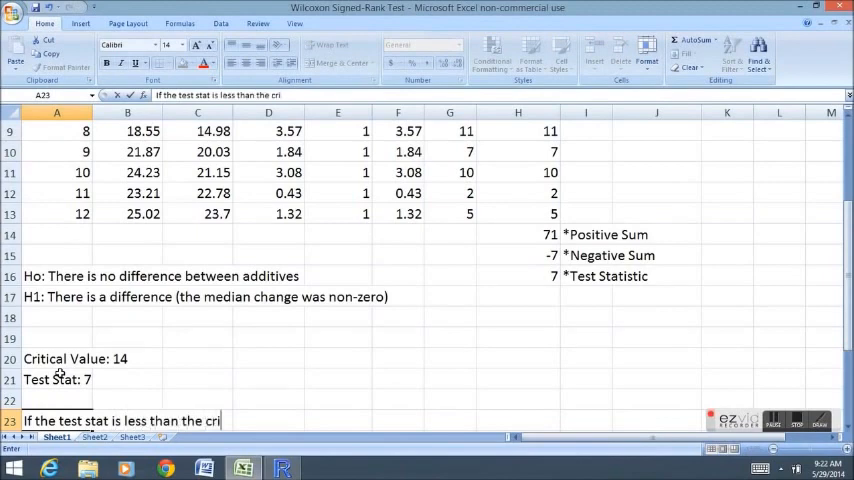
{"action": "type", "text": "tical"}
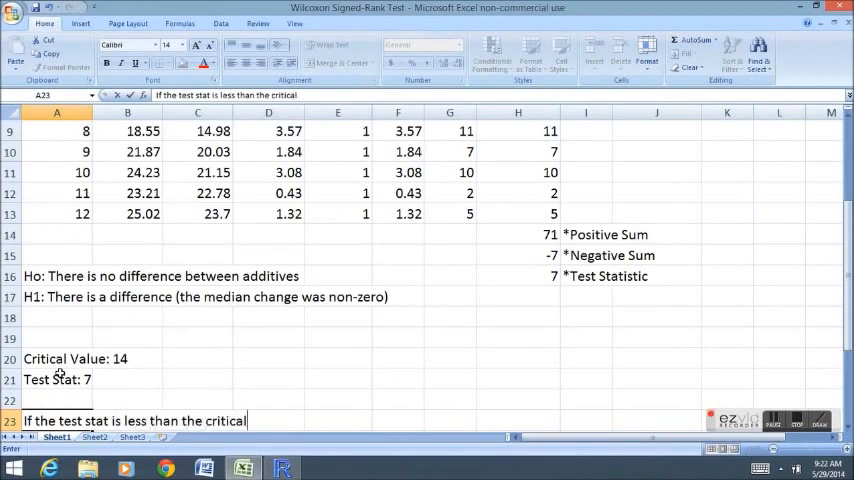
{"action": "type", "text": "value, we reject Ho."}
{"action": "type", "text": "We reject Ho because"}
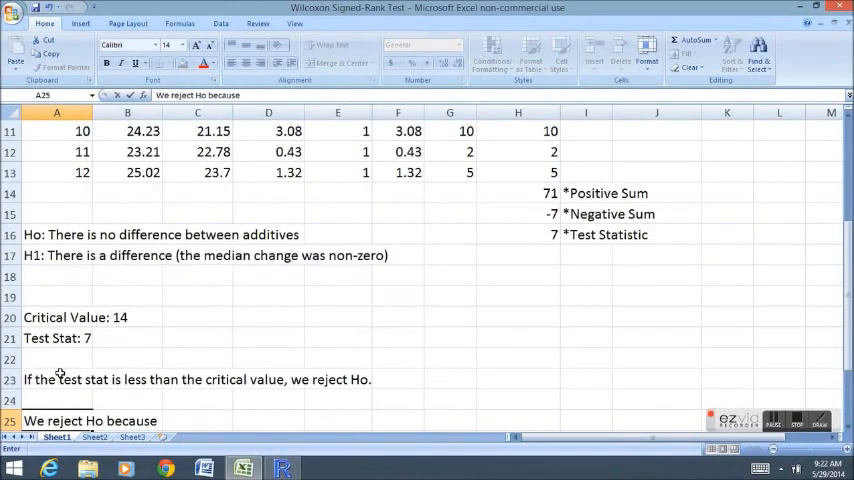
Step: Finish the rule, state 'We reject Ho because 7 < 14.' and start the evidence sentence
{"action": "type", "text": "7 < 14."}
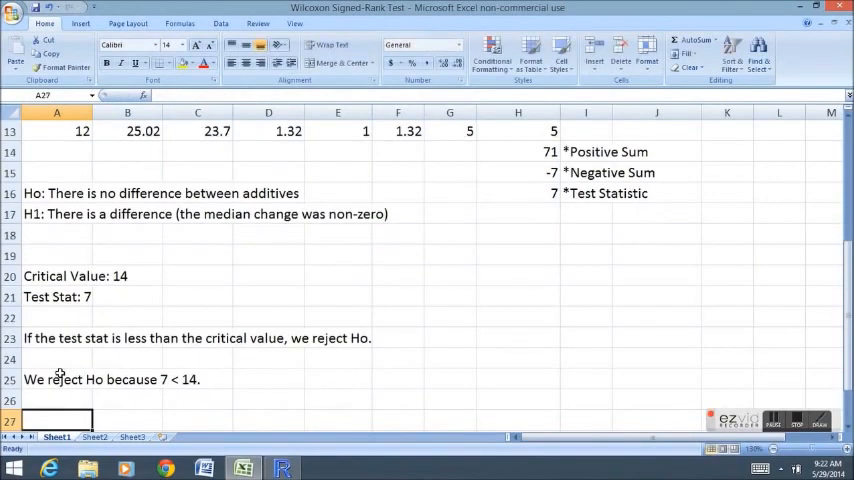
{"action": "type", "text": "There is suf"}
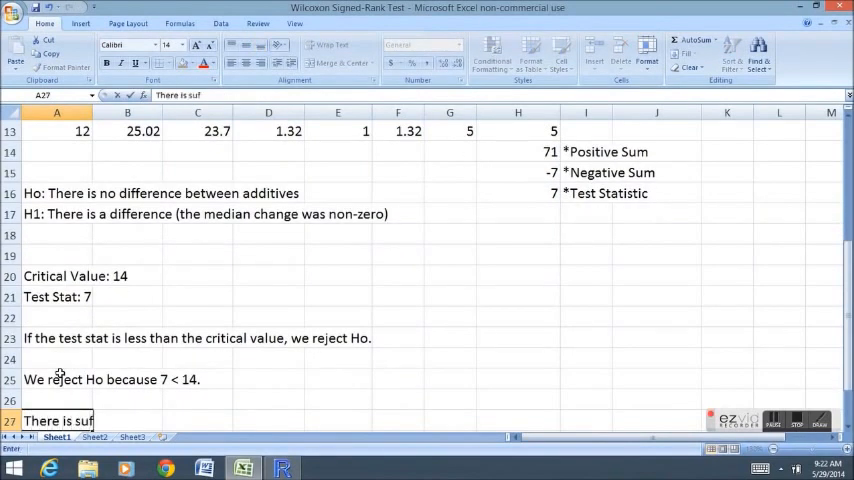
{"action": "type", "text": "ficient to"}
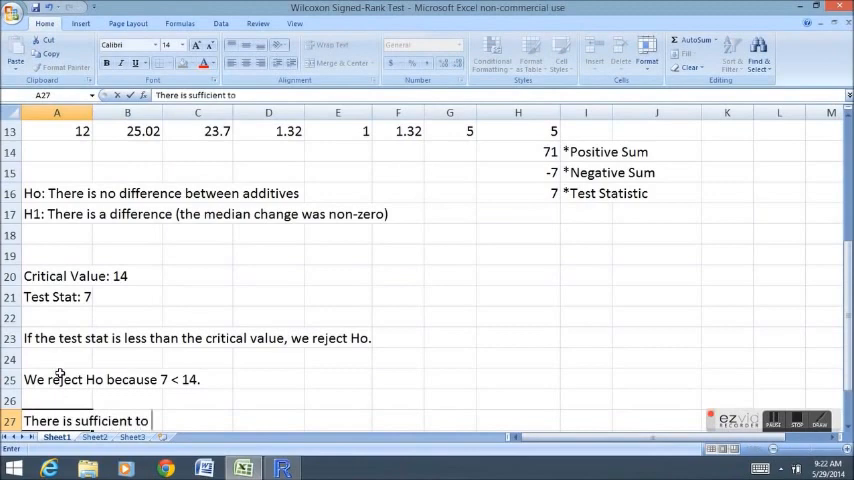
{"action": "type", "text": "evid"}
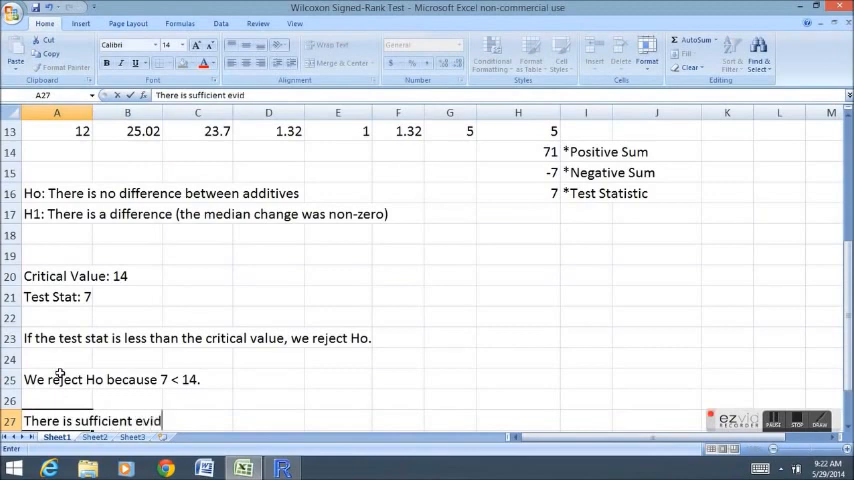
{"action": "type", "text": "ence to"}
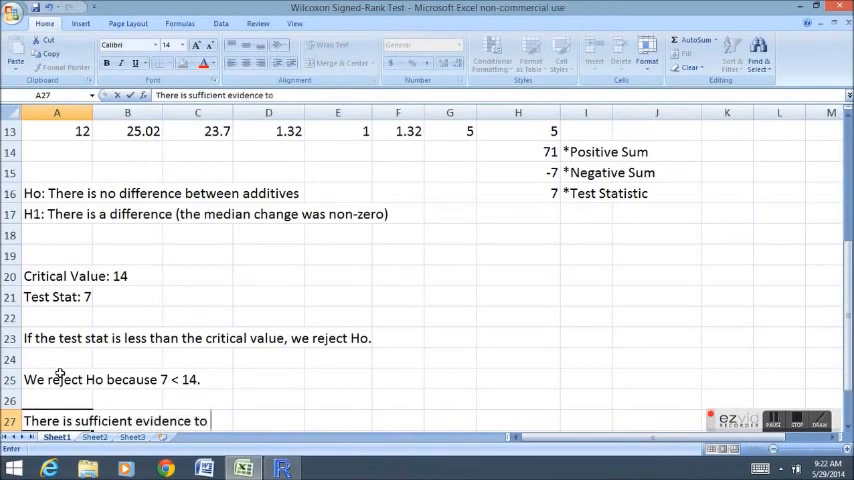
Step: Conclude there is sufficient evidence the additives differ in terms of gas
{"action": "type", "text": "suggest that there is a"}
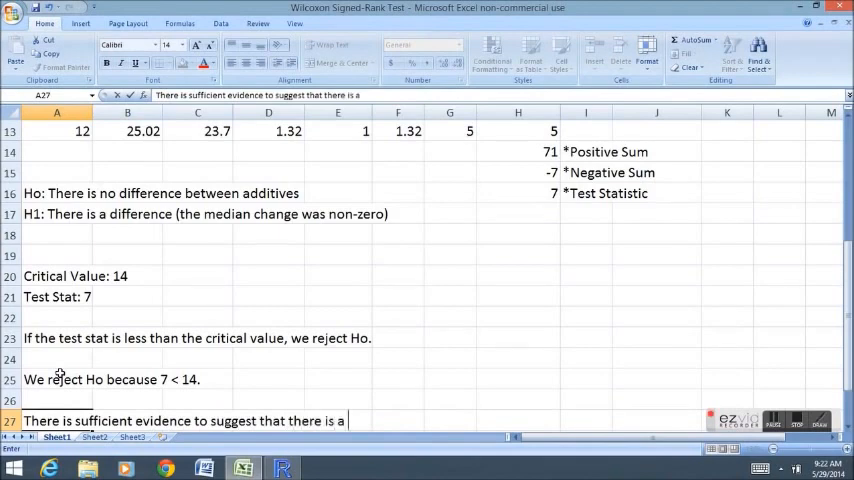
{"action": "type", "text": "differen"}
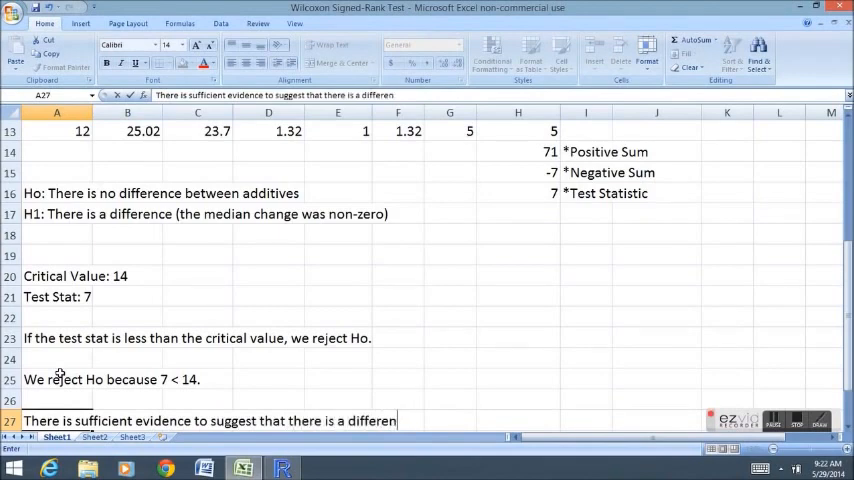
{"action": "type", "text": "ce between the additives"}
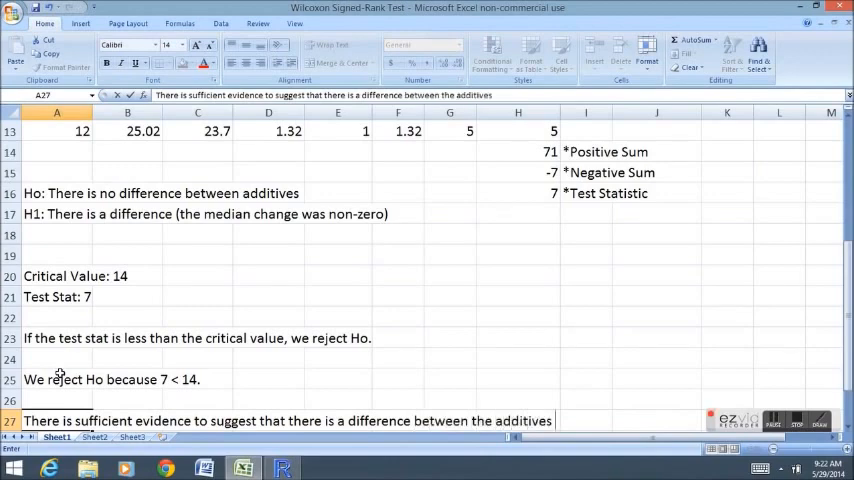
{"action": "type", "text": "in terms of gas"}
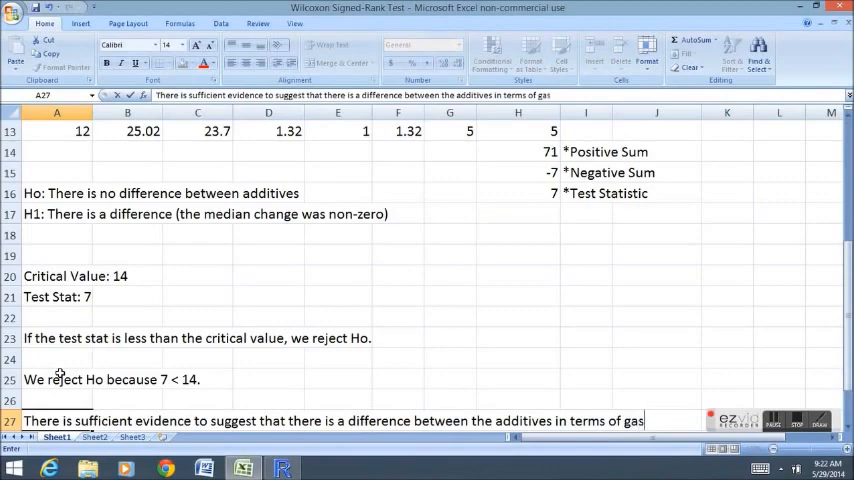